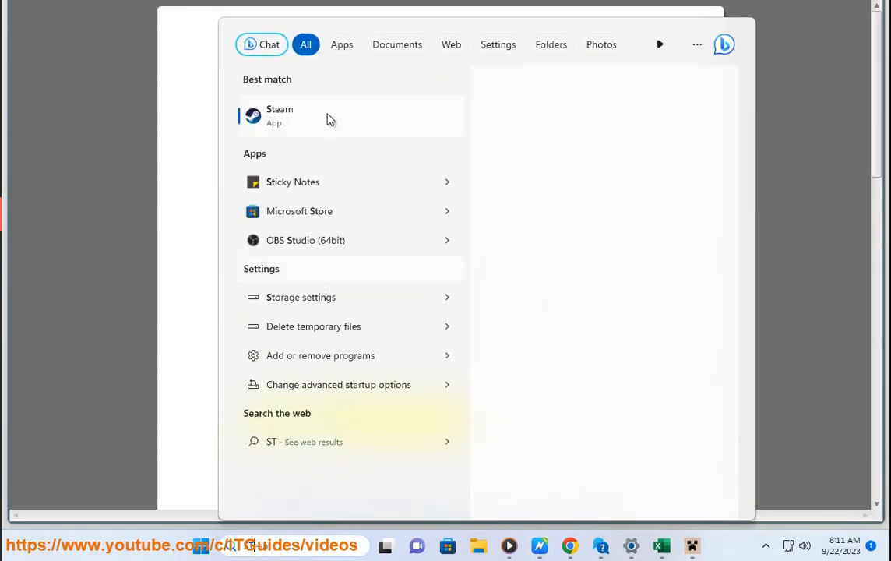
Step: Launch Steam from the Best match result in Windows Search
click(280, 115)
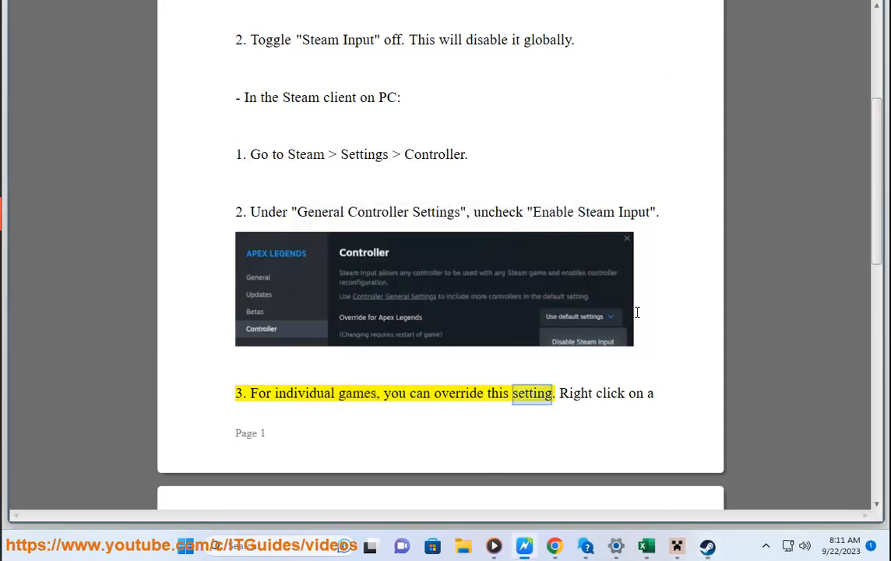
Step: Scroll with read-aloud from page 1's PC controller steps to page 2's Steam Deck instructions
scroll(down, 3)
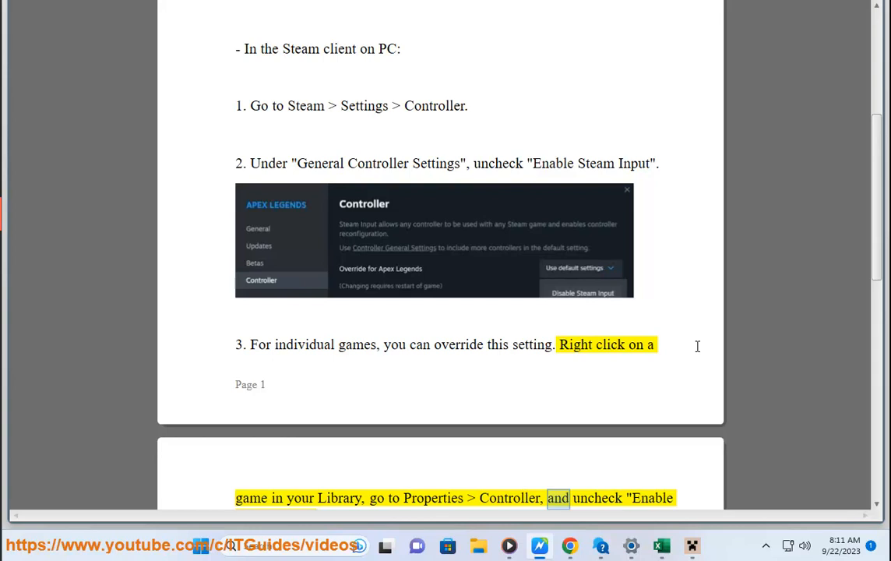
scroll(down, 3)
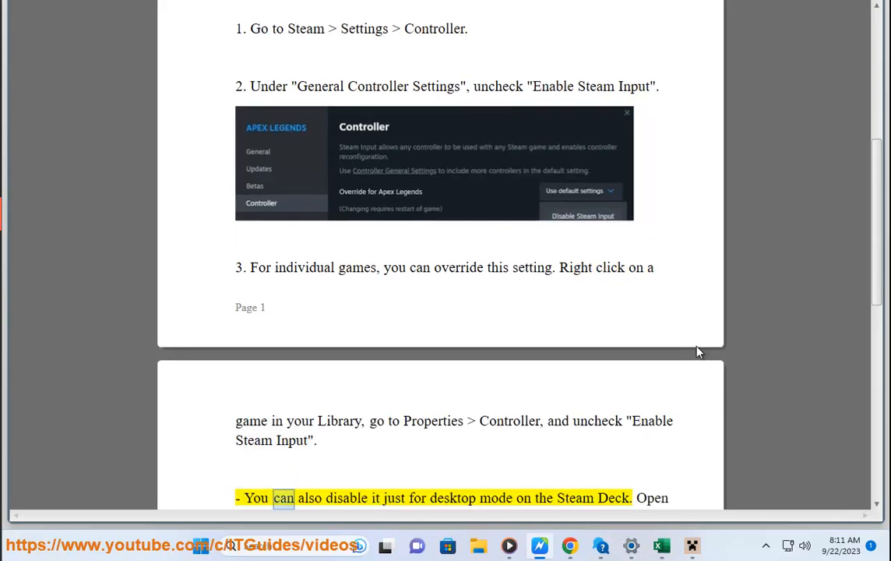
double_click(575, 498)
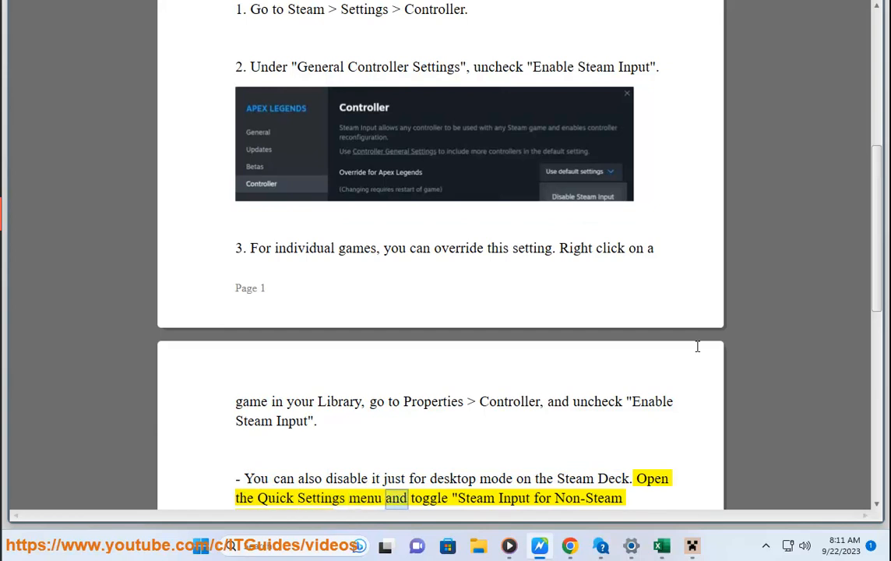
scroll(down, 3)
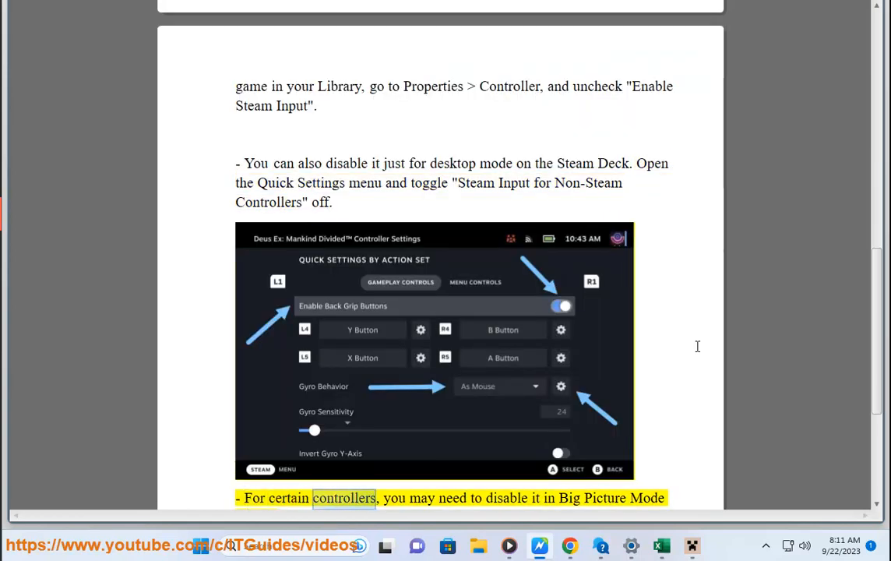
Step: Scroll with read-aloud through the Big Picture Mode tip to the 'So in summary' paragraph
scroll(down, 3)
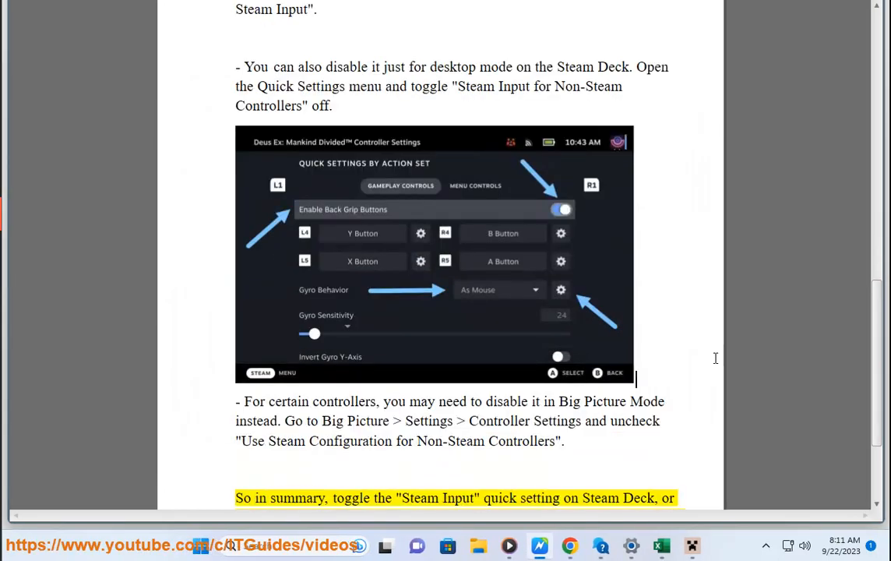
double_click(600, 498)
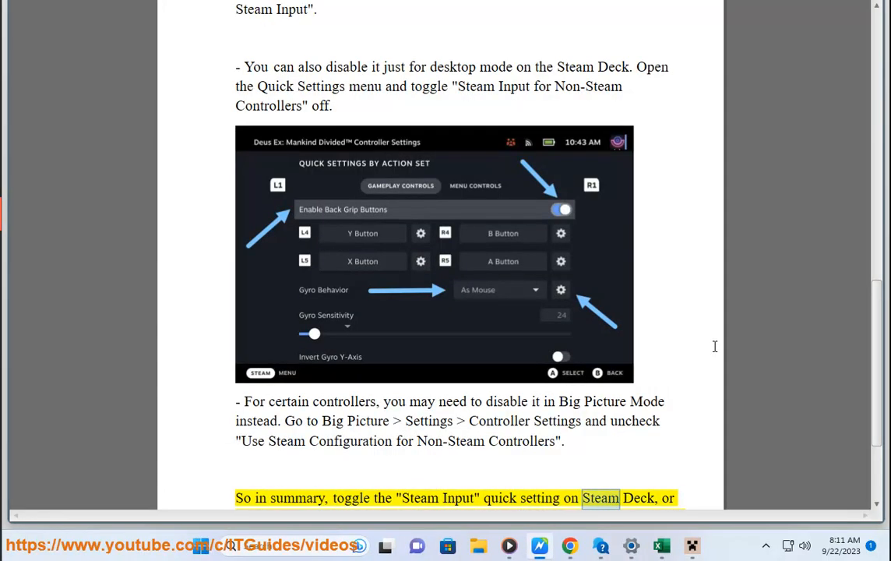
scroll(down, 3)
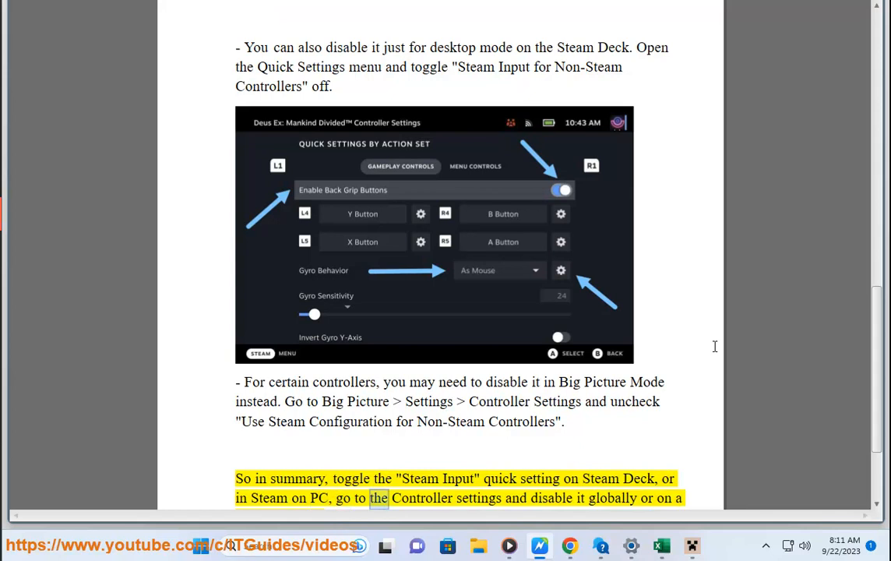
scroll(down, 3)
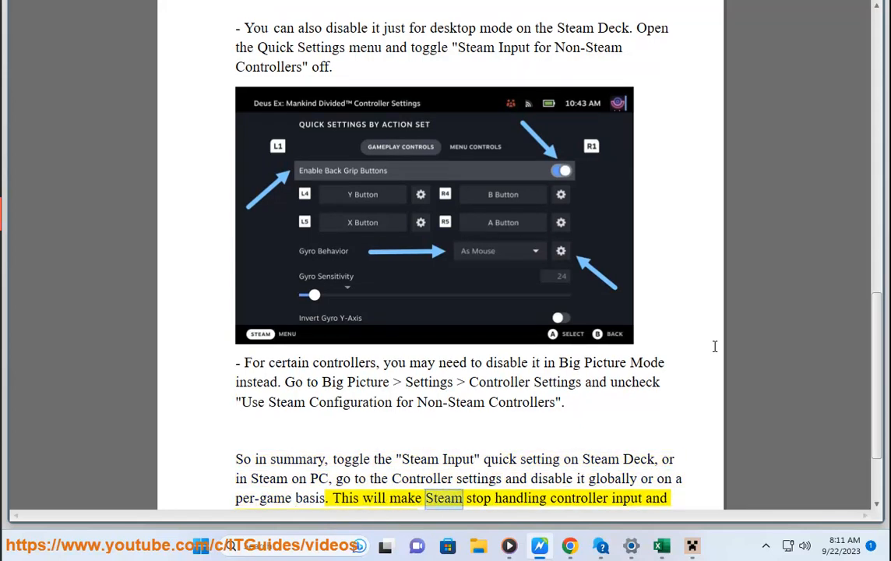
scroll(down, 3)
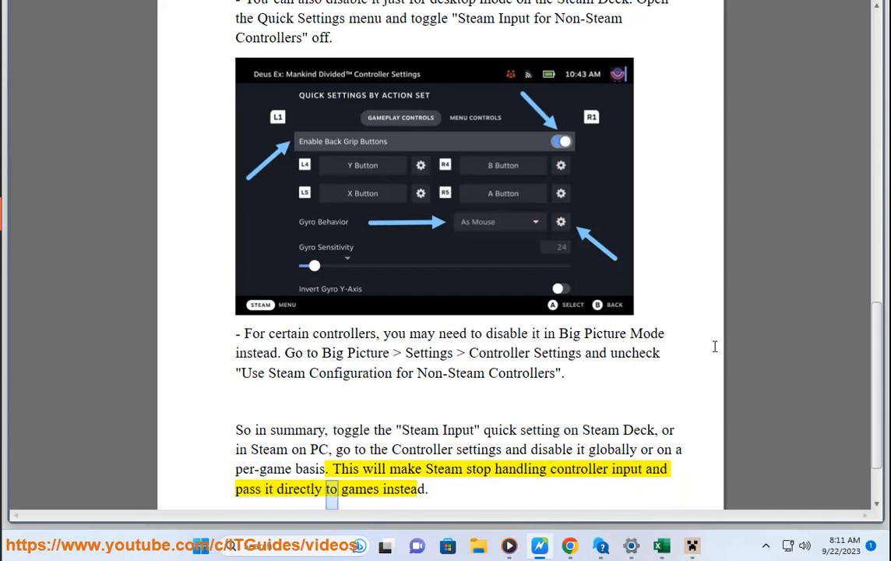